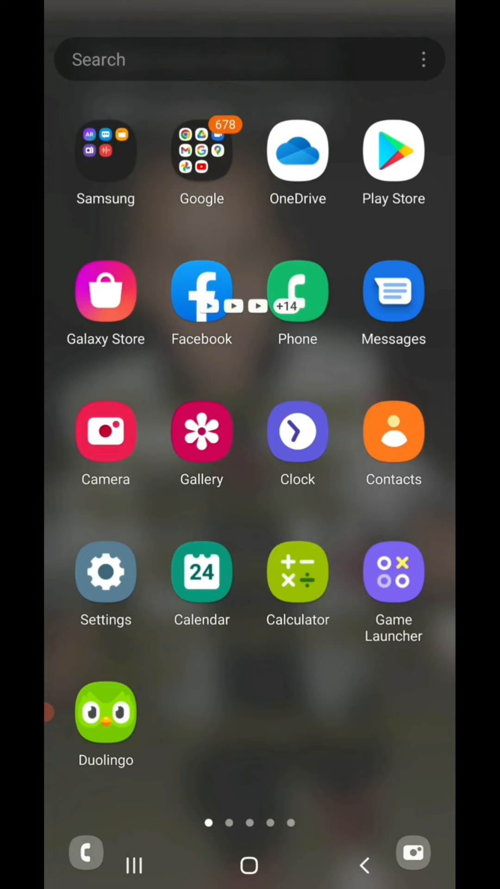
# - Search the Play Store for 'contacts' to find Google's Contacts app
pyautogui.click(393, 150)
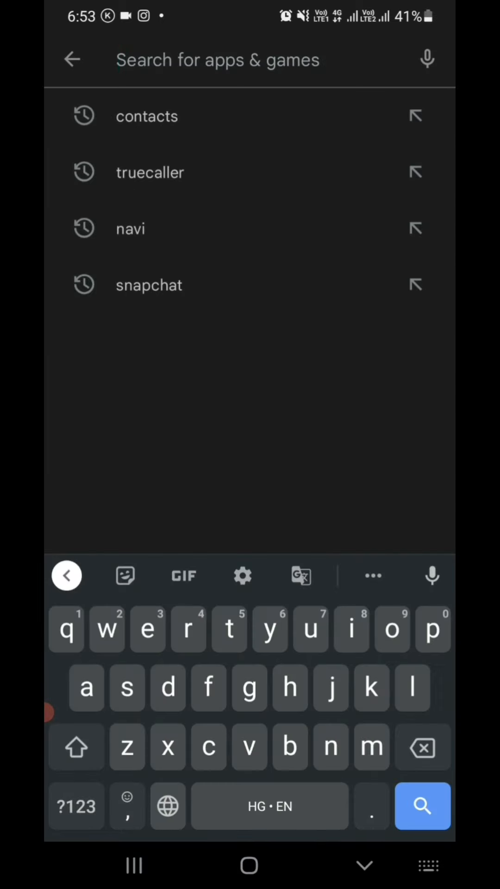
pyautogui.click(146, 116)
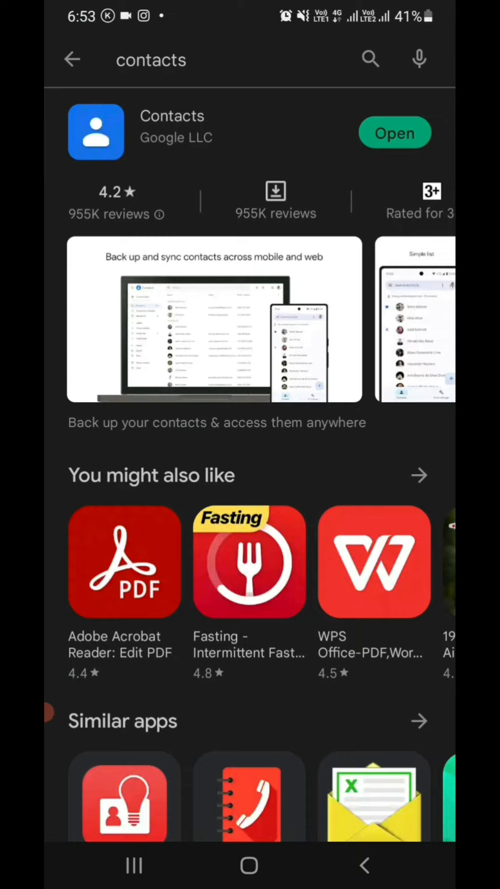
# - Launch Google Contacts from its store listing and browse the 1326-contact list
pyautogui.click(395, 133)
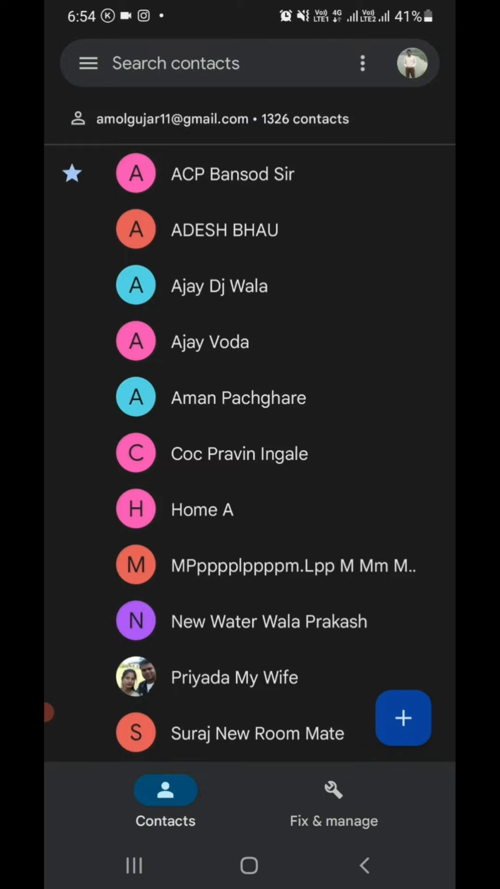
pyautogui.scroll(-3)
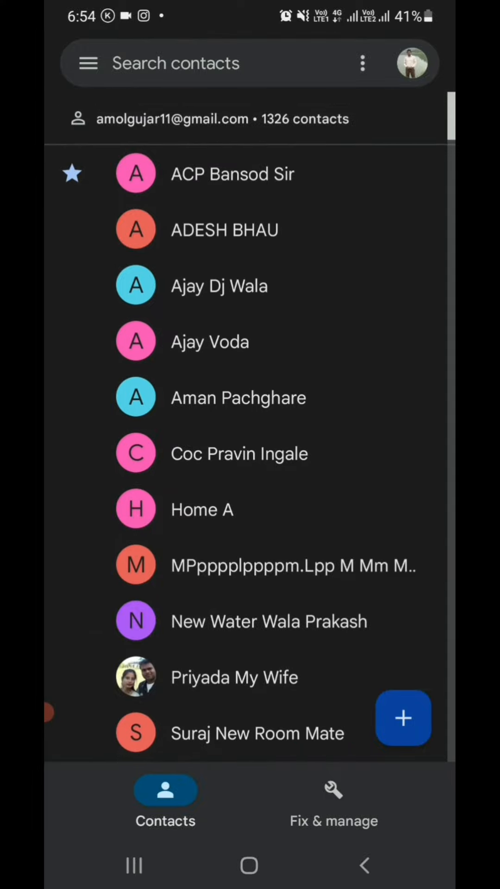
# - Go to Fix & manage and open Contacts Settings
pyautogui.click(333, 790)
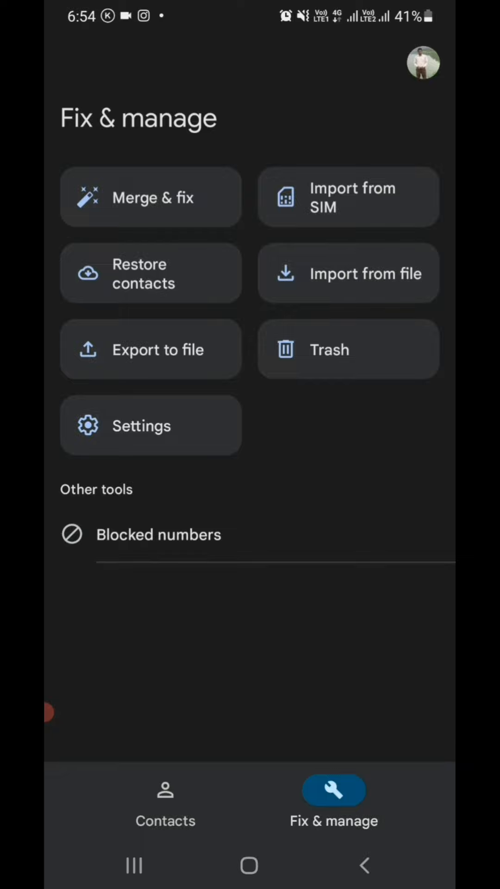
pyautogui.click(150, 425)
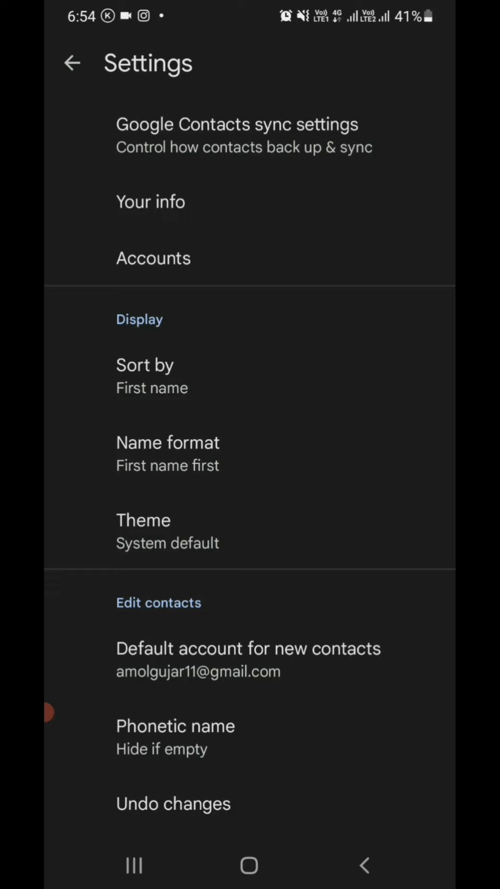
# - Open the Undo changes dialog from Settings, defaulting to 1 hr ago
pyautogui.click(248, 659)
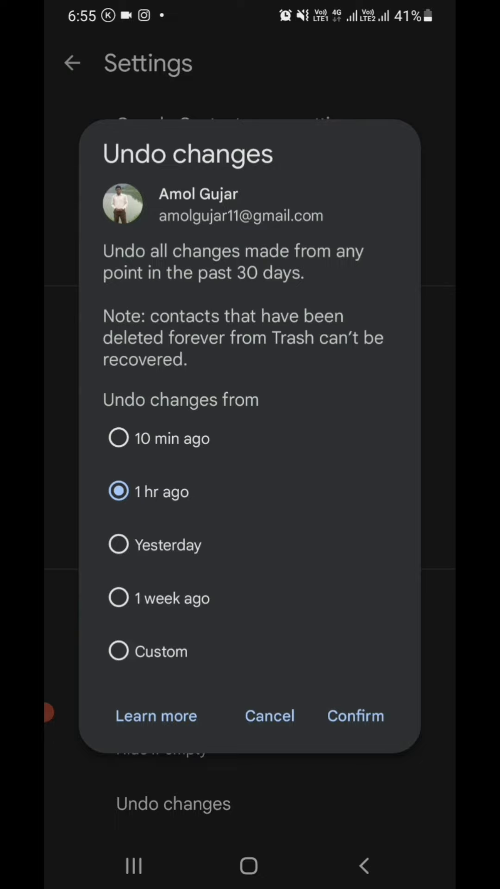
# - Choose Custom and set the restore point to 28 days, 23 hours, 5 minutes
pyautogui.click(118, 650)
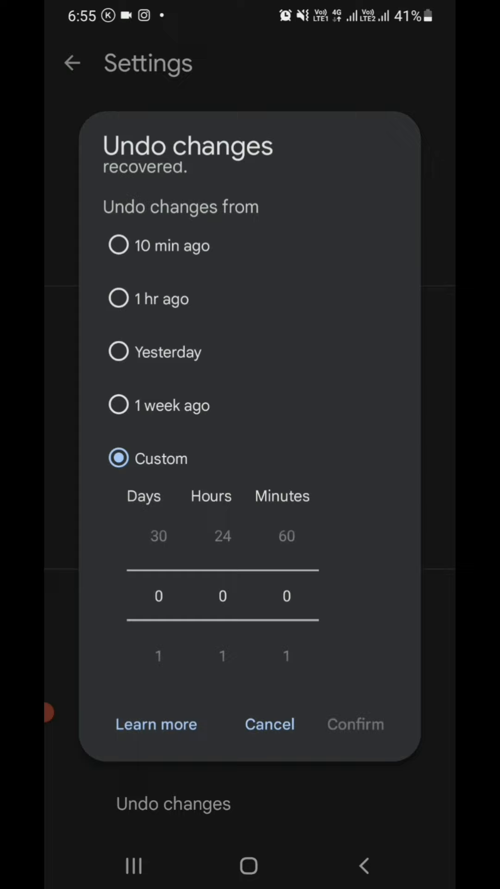
pyautogui.moveTo(158, 595); pyautogui.dragTo(158, 544)
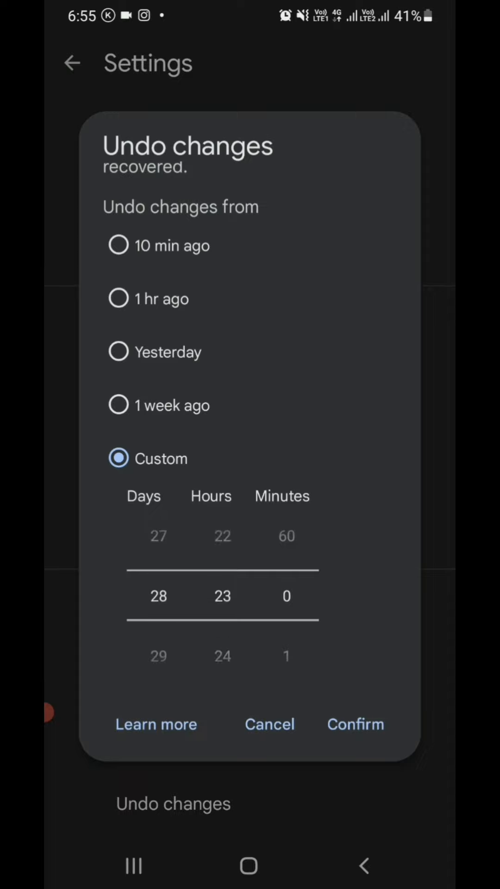
pyautogui.scroll(-3)
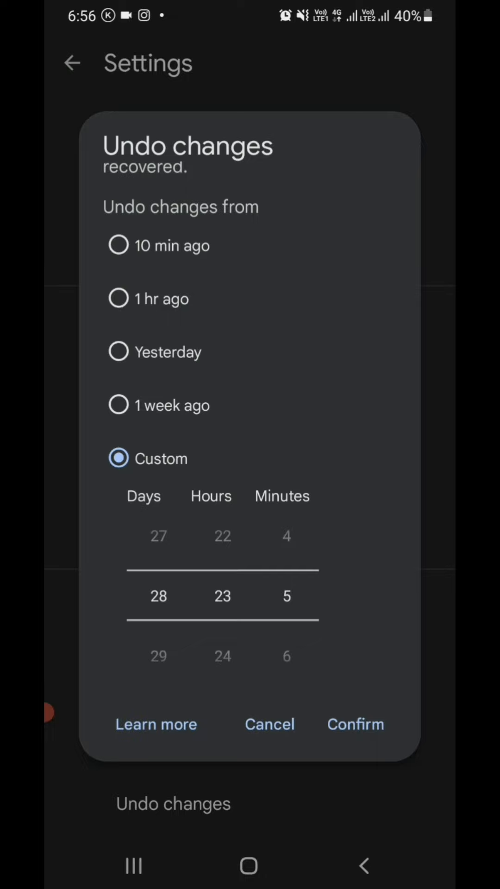
# - Undo contact changes from 10 minutes ago and acknowledge the restore notice
pyautogui.click(118, 437)
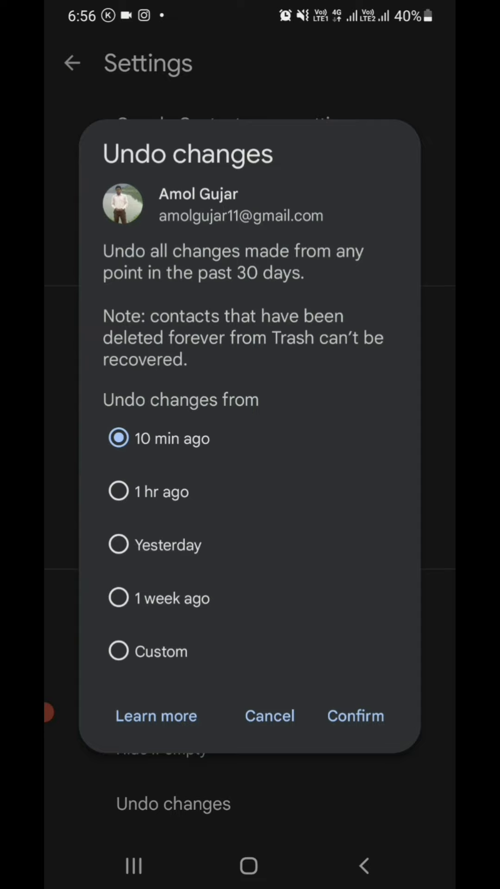
pyautogui.click(355, 715)
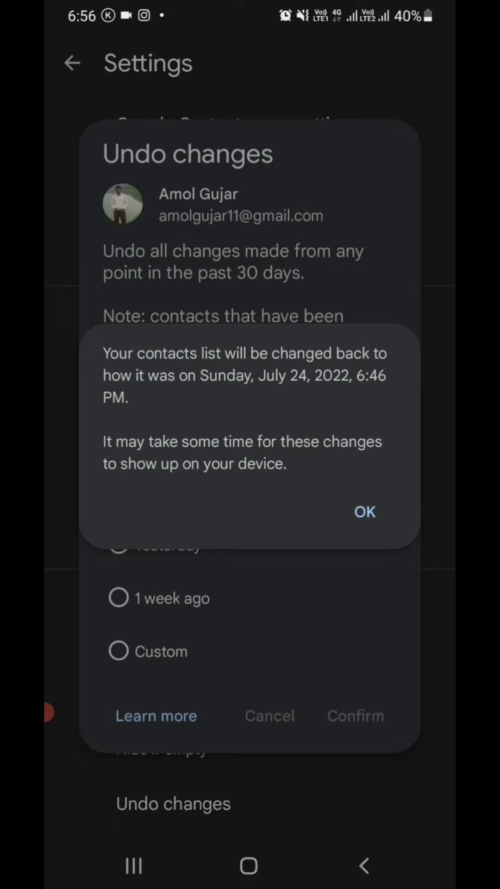
pyautogui.click(364, 512)
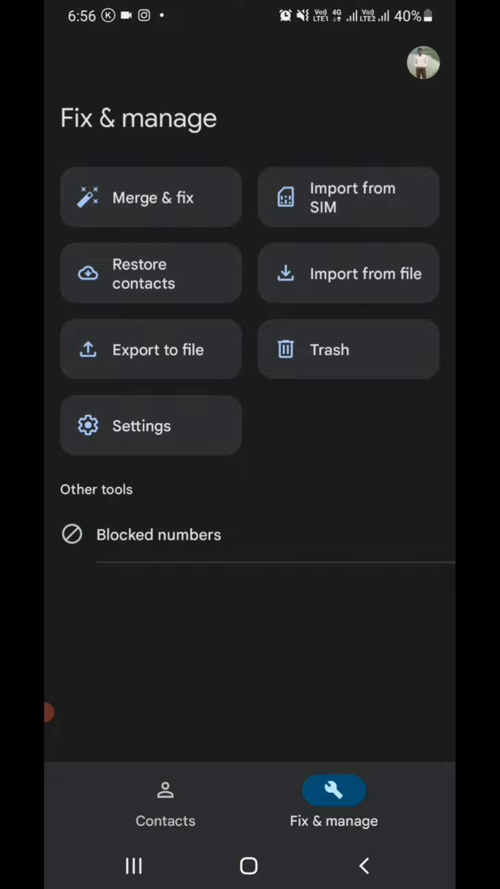
# - Return to the Contacts tab and scroll through the restored A names
pyautogui.click(165, 799)
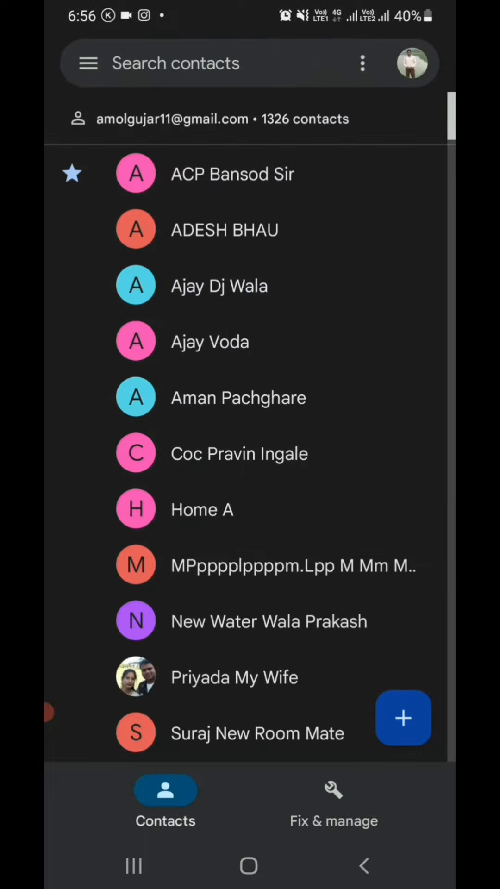
pyautogui.scroll(-3)
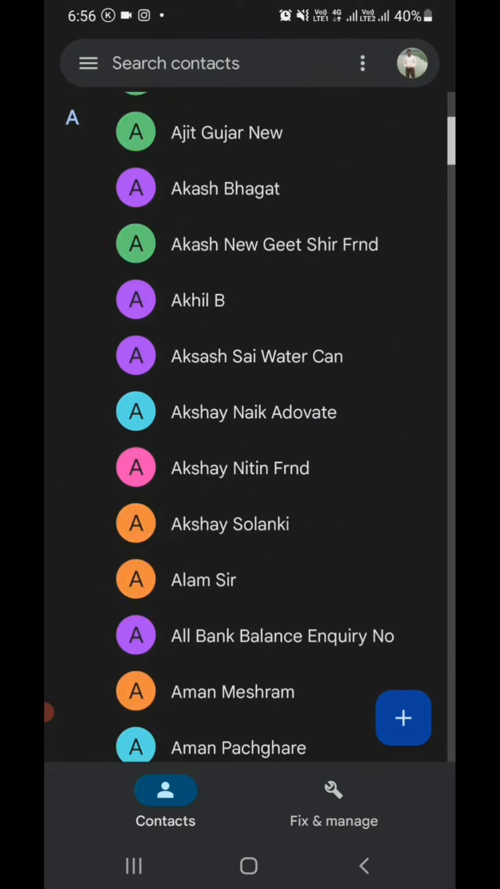
pyautogui.scroll(3)
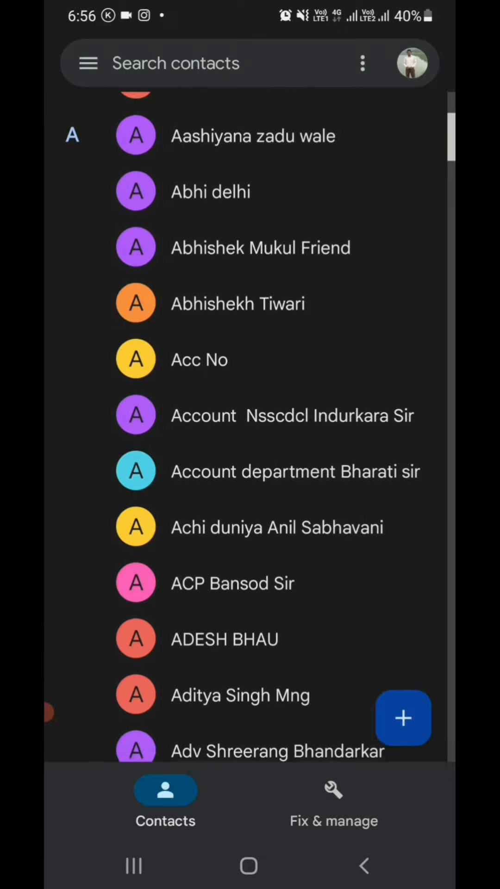
pyautogui.scroll(-3)
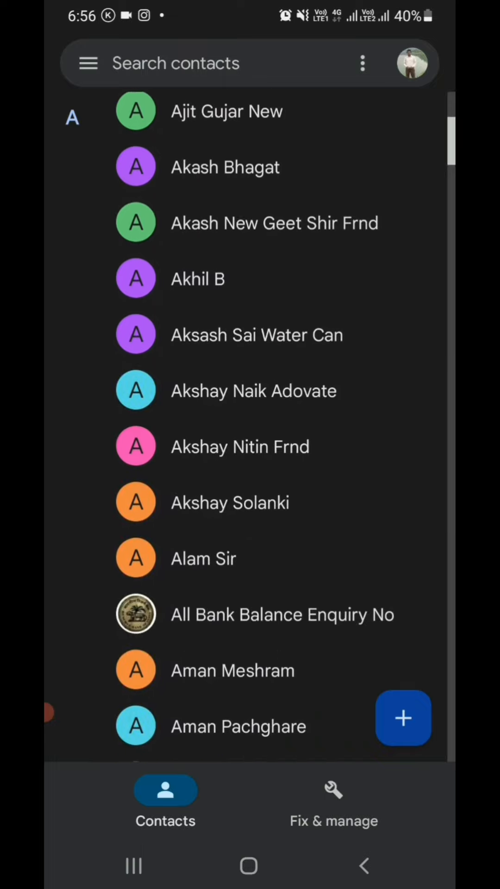
pyautogui.scroll(-3)
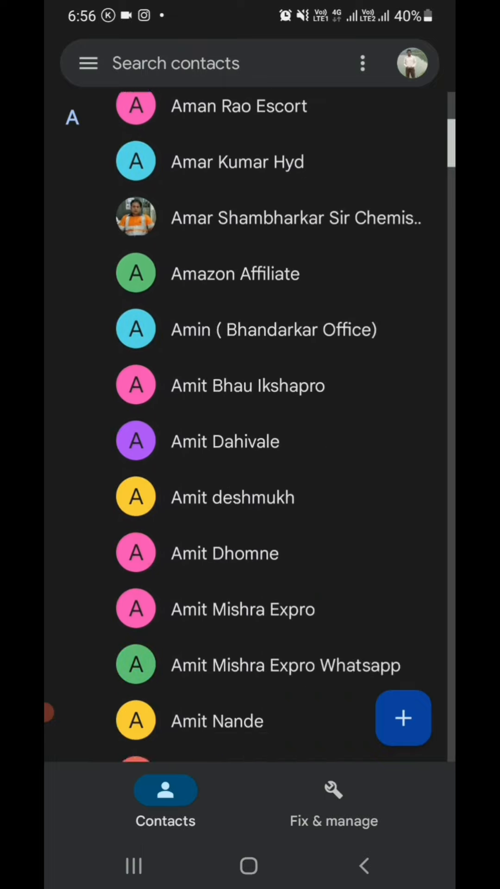